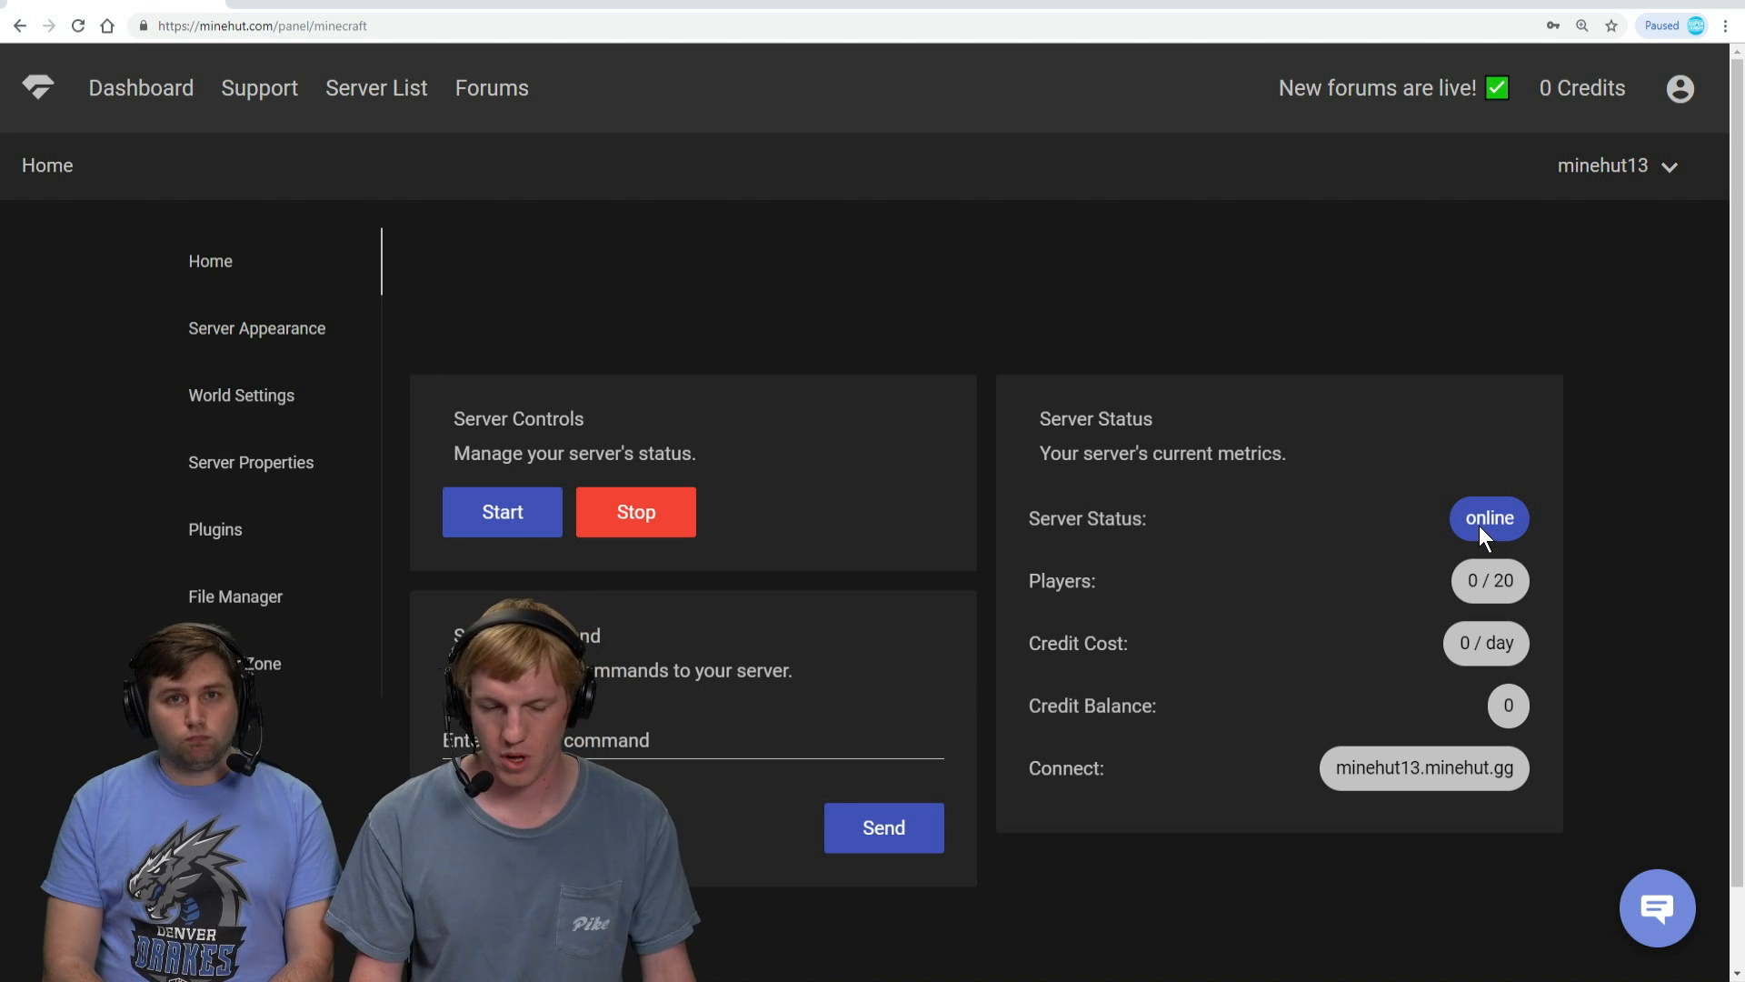
mouse_move(1414, 557)
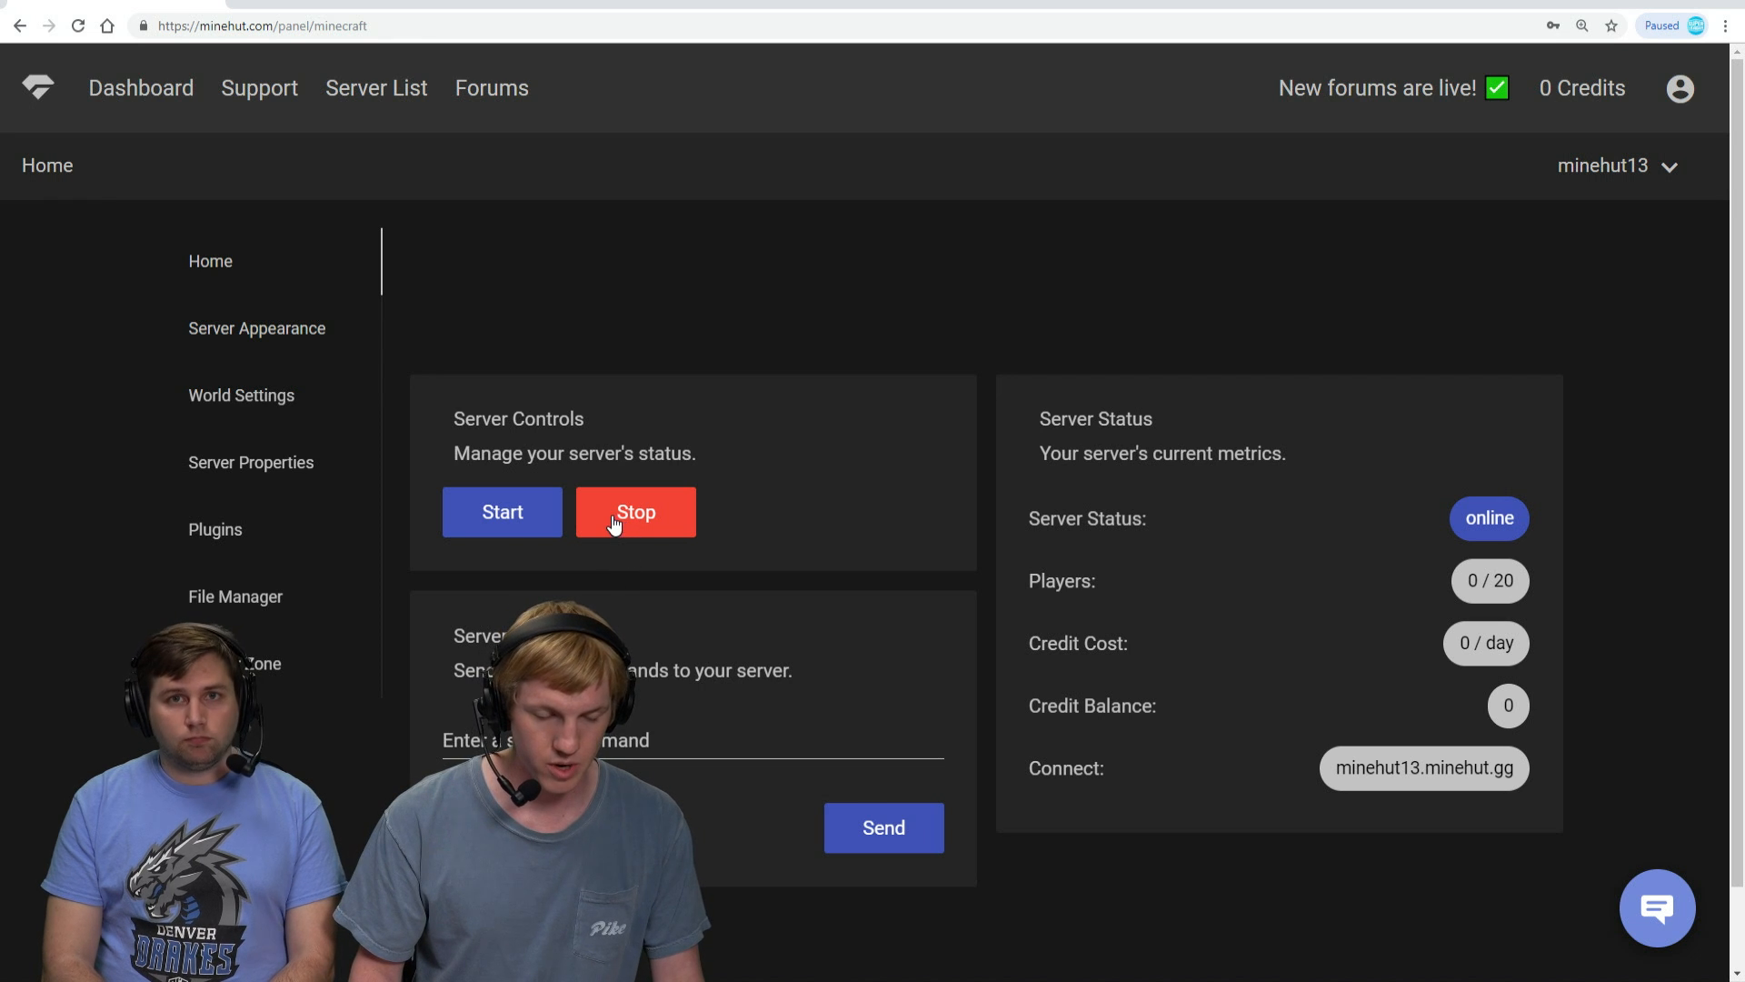
Stop the running server and confirm in the Confirm Stop dialog so it goes offline.
left_click(635, 512)
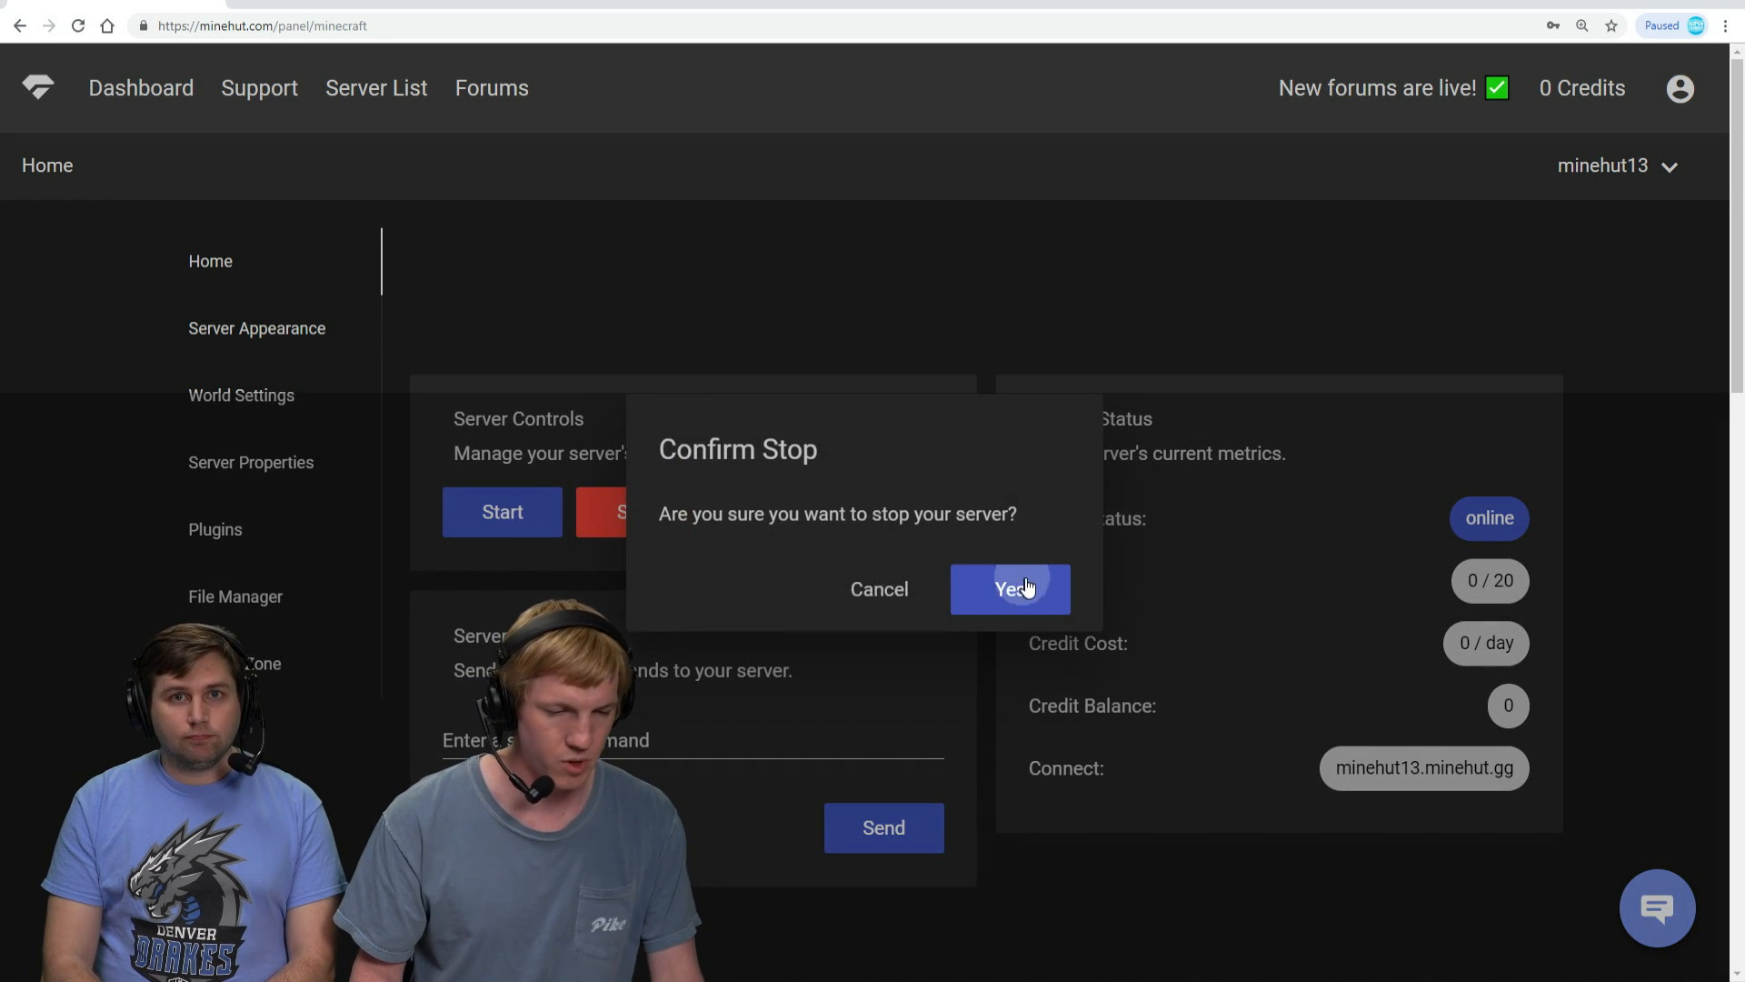
left_click(1009, 589)
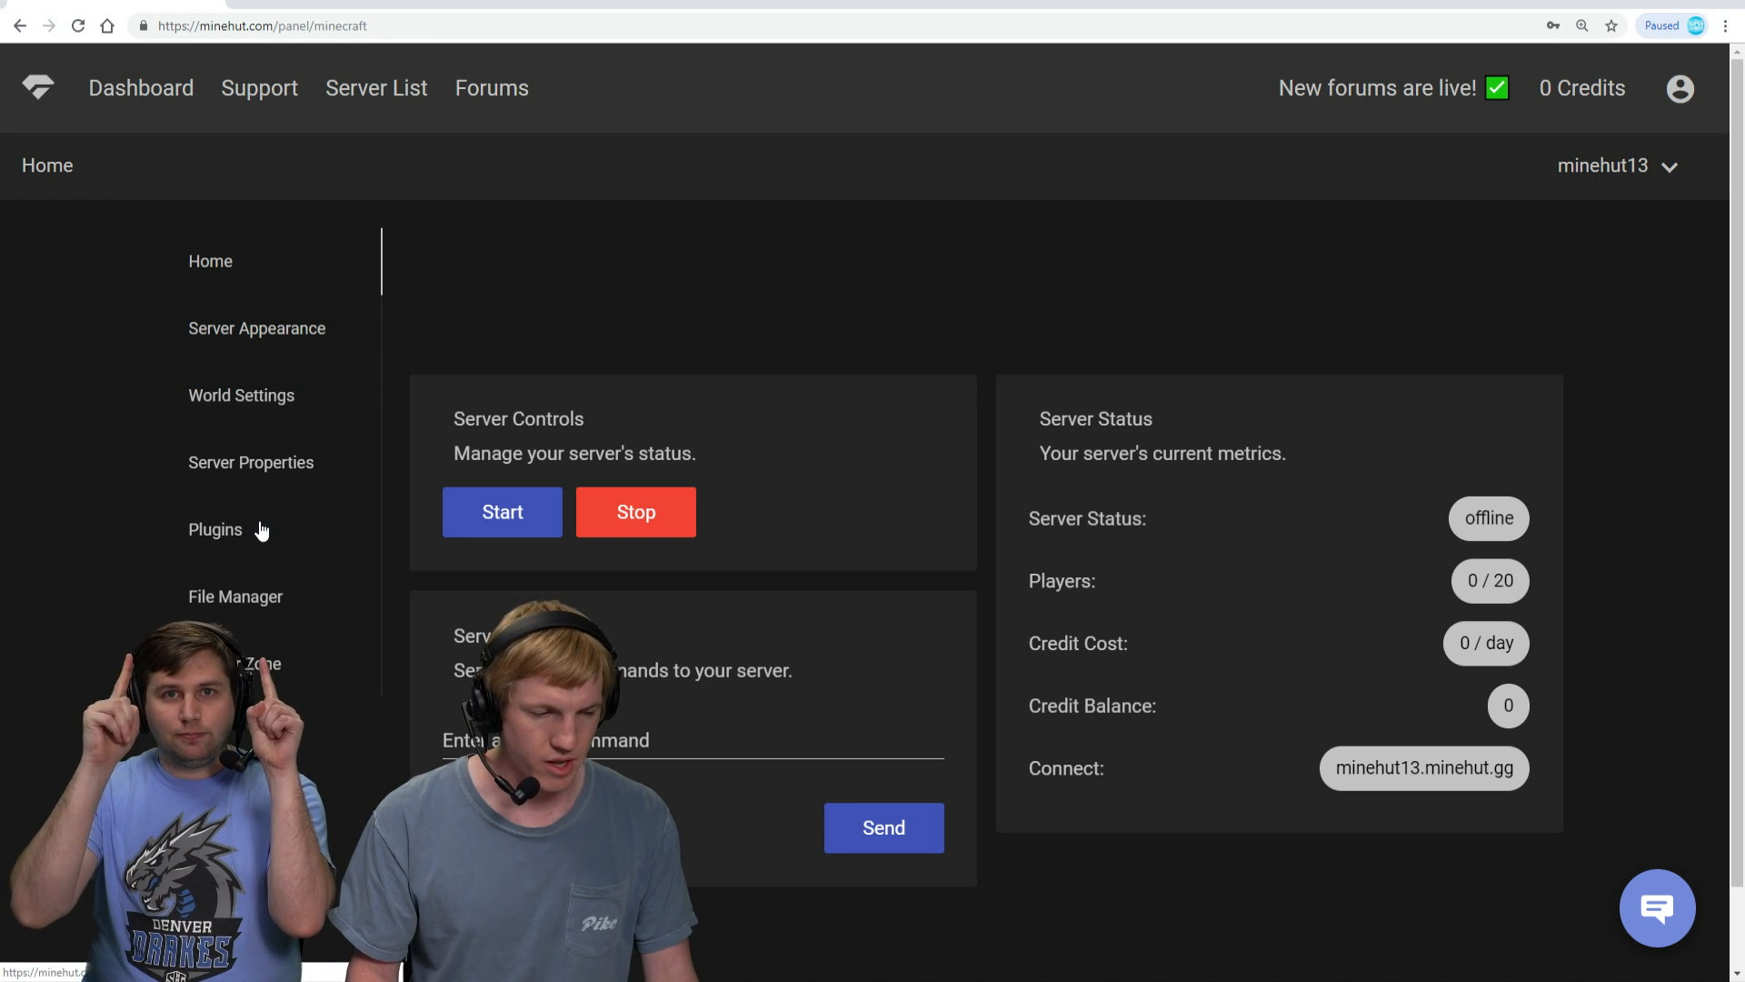
Search the plugin catalogue for 'essentials' and filter to Installed, showing Essentials installed.
left_click(214, 529)
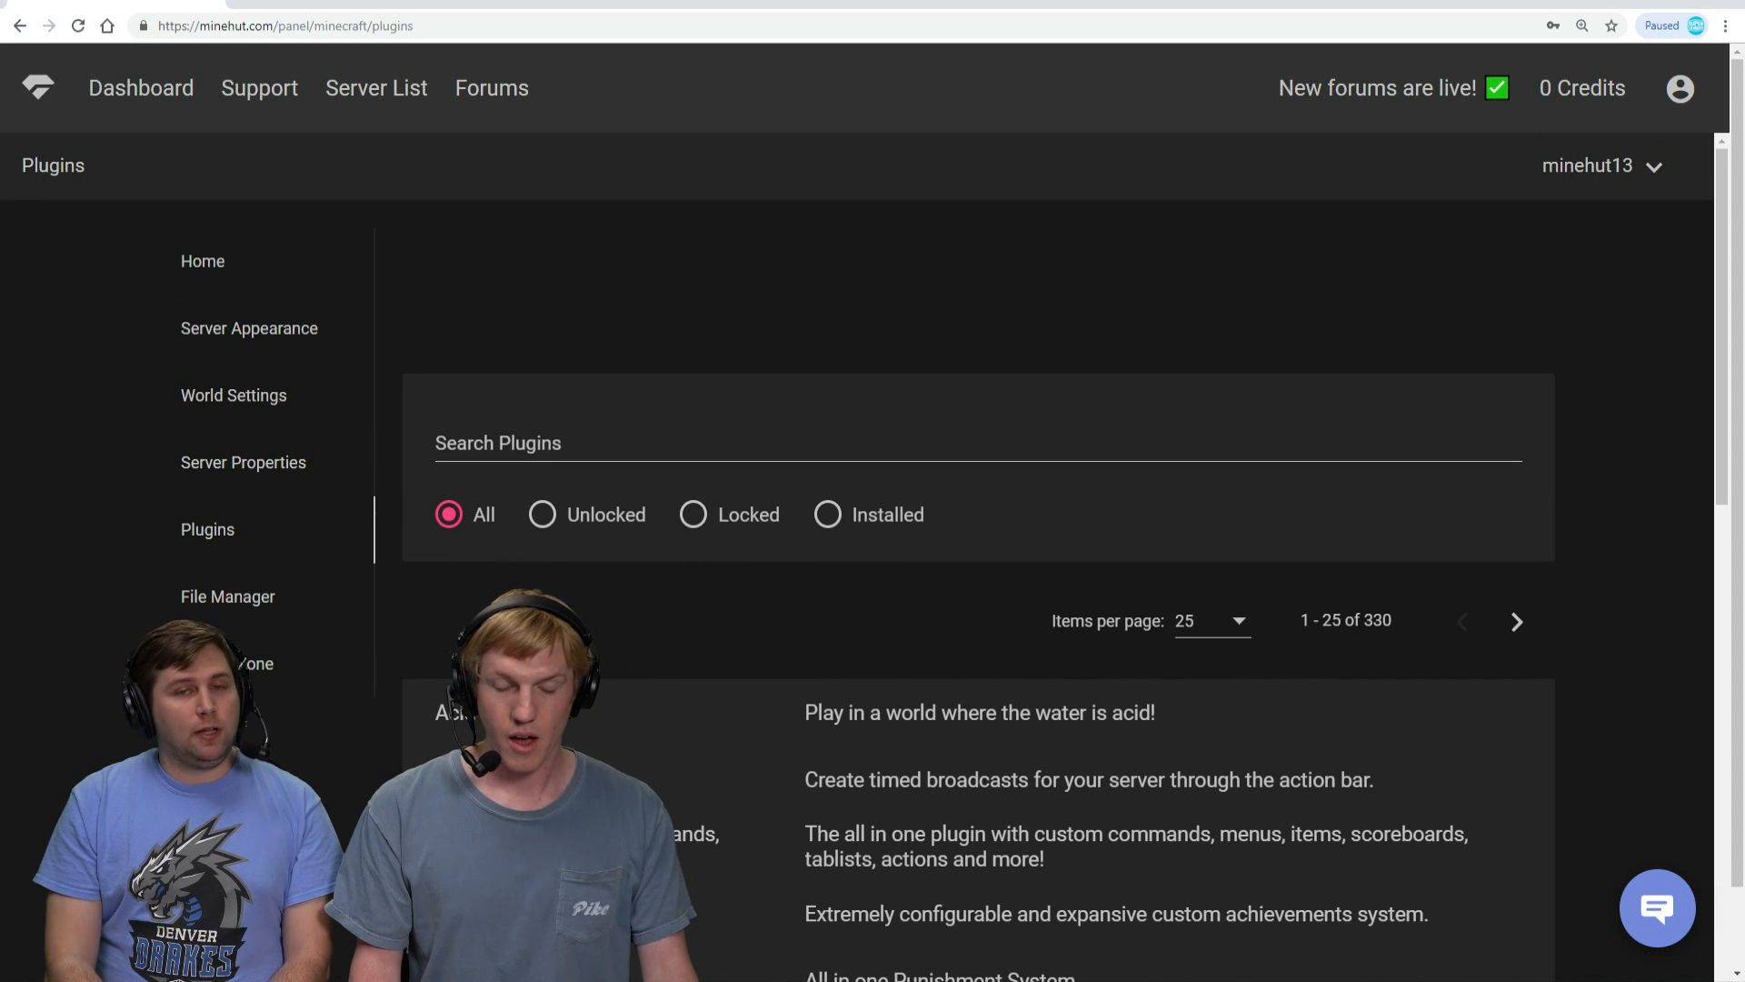
left_click(676, 443)
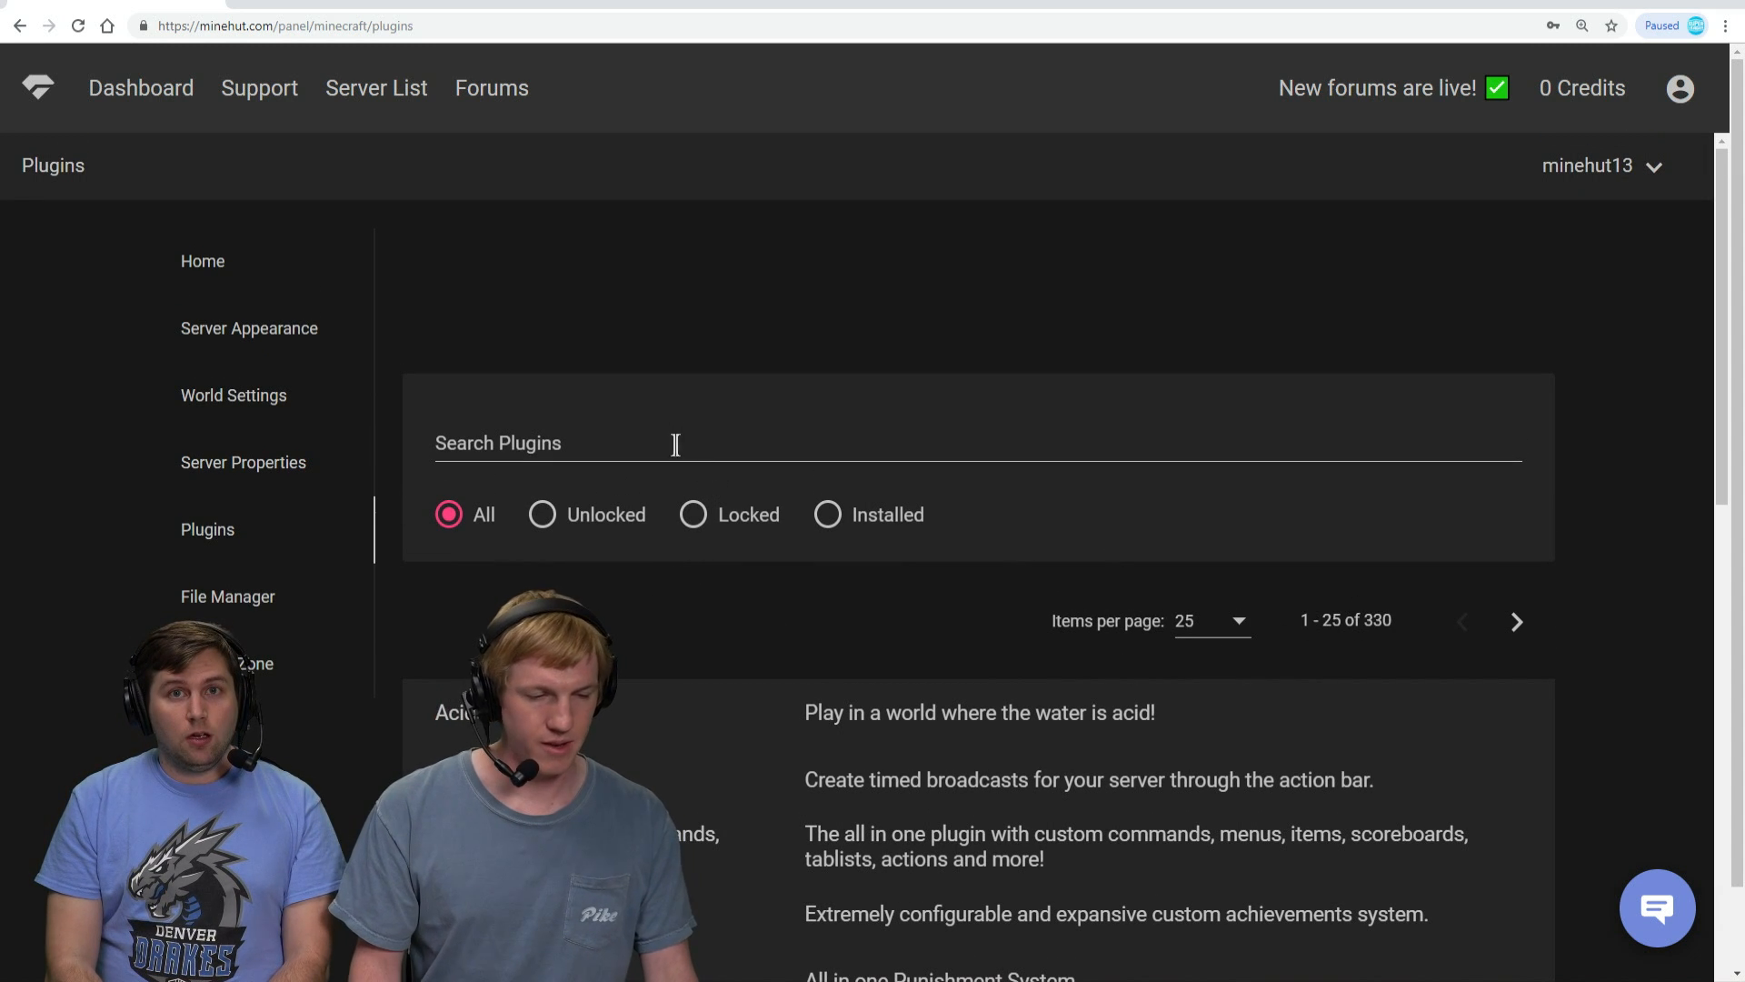
type("essentials")
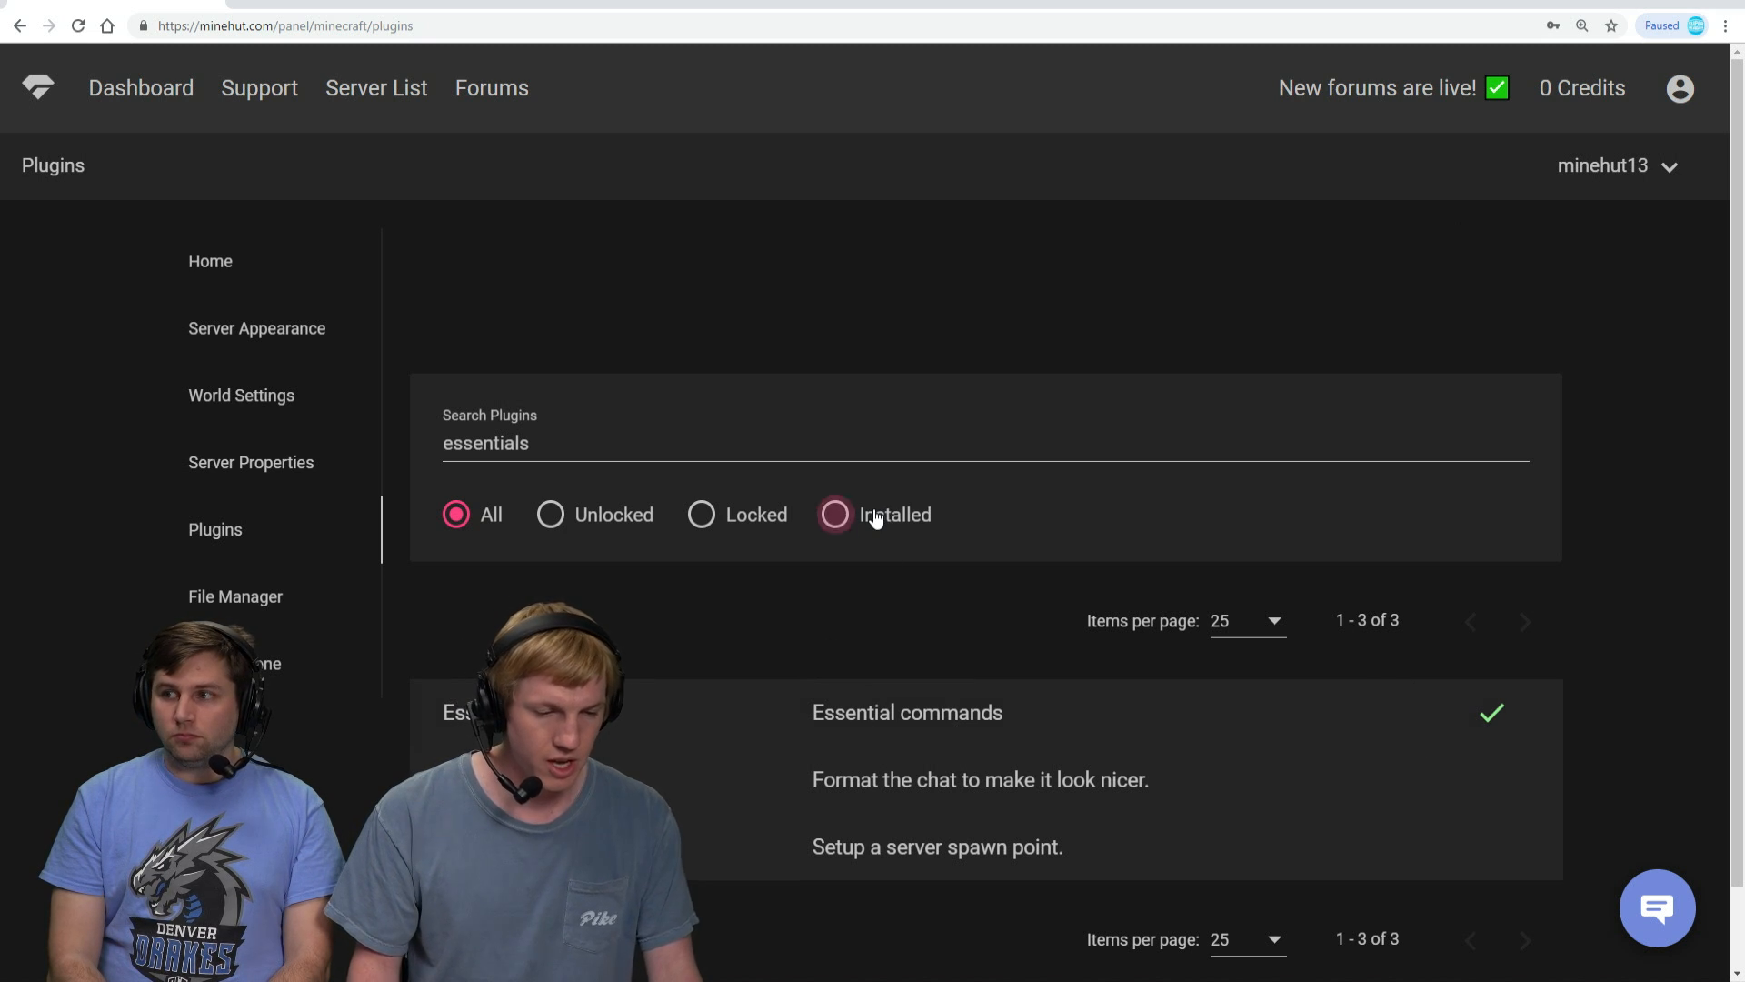
left_click(834, 514)
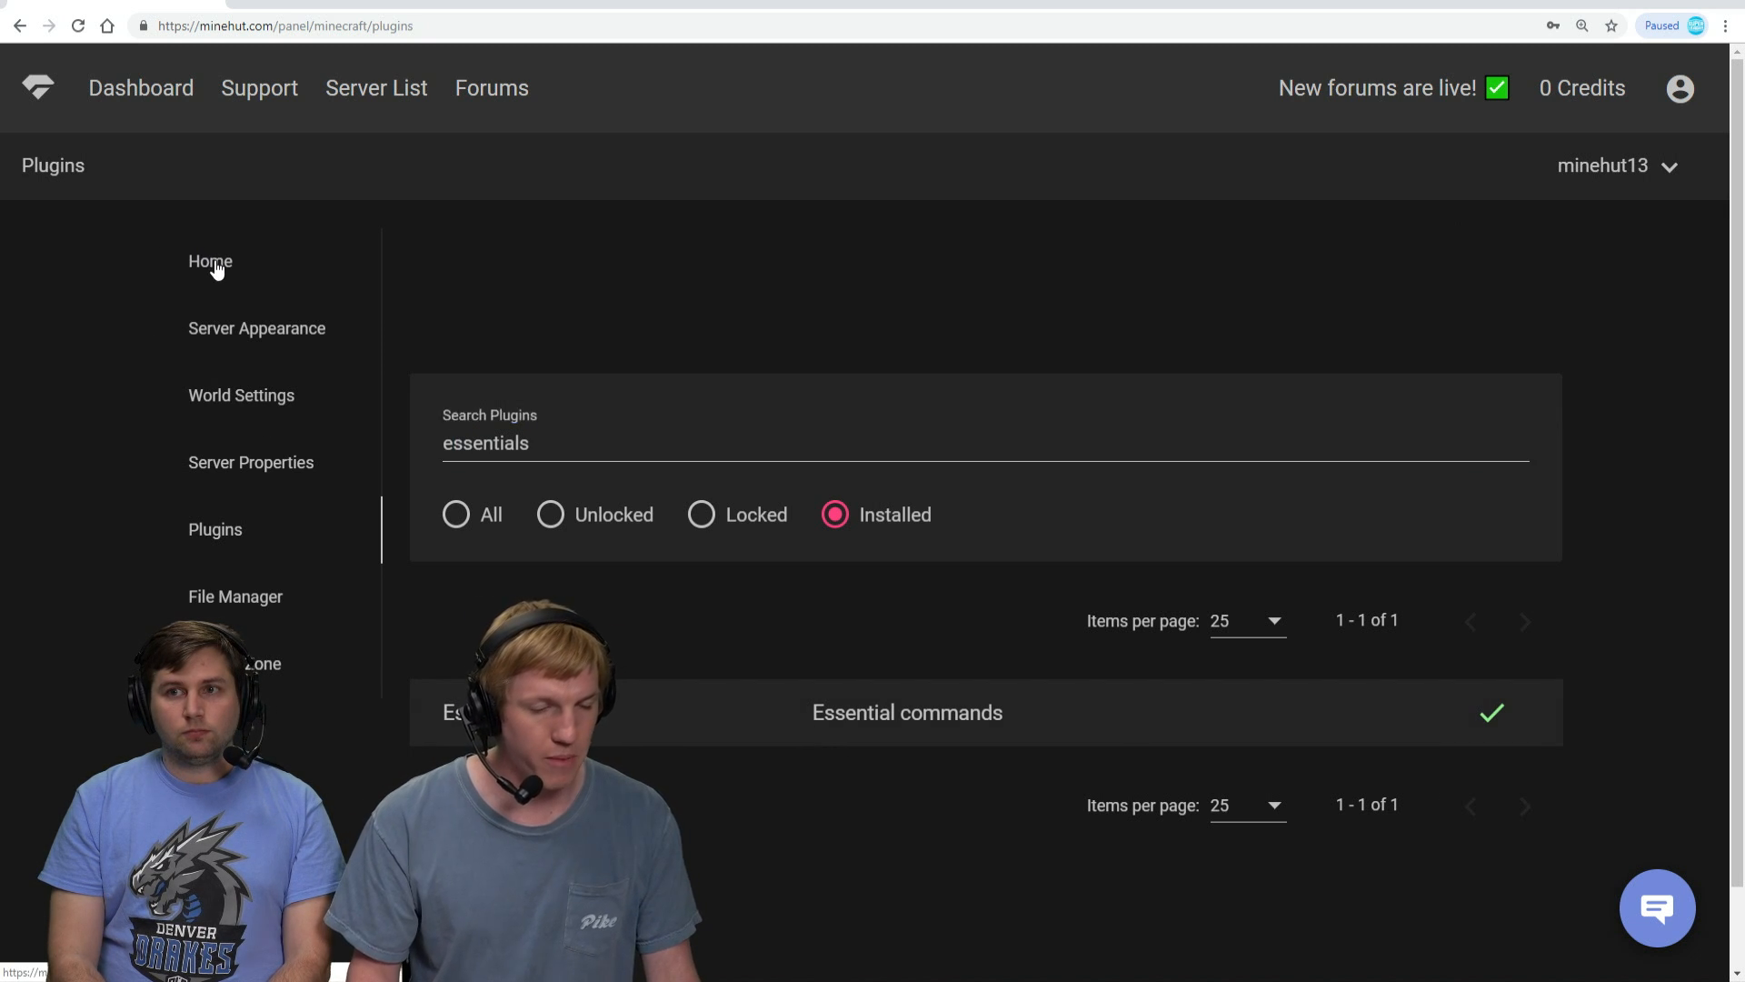
Return to the server overview and start the server so its status reads starting.
left_click(209, 260)
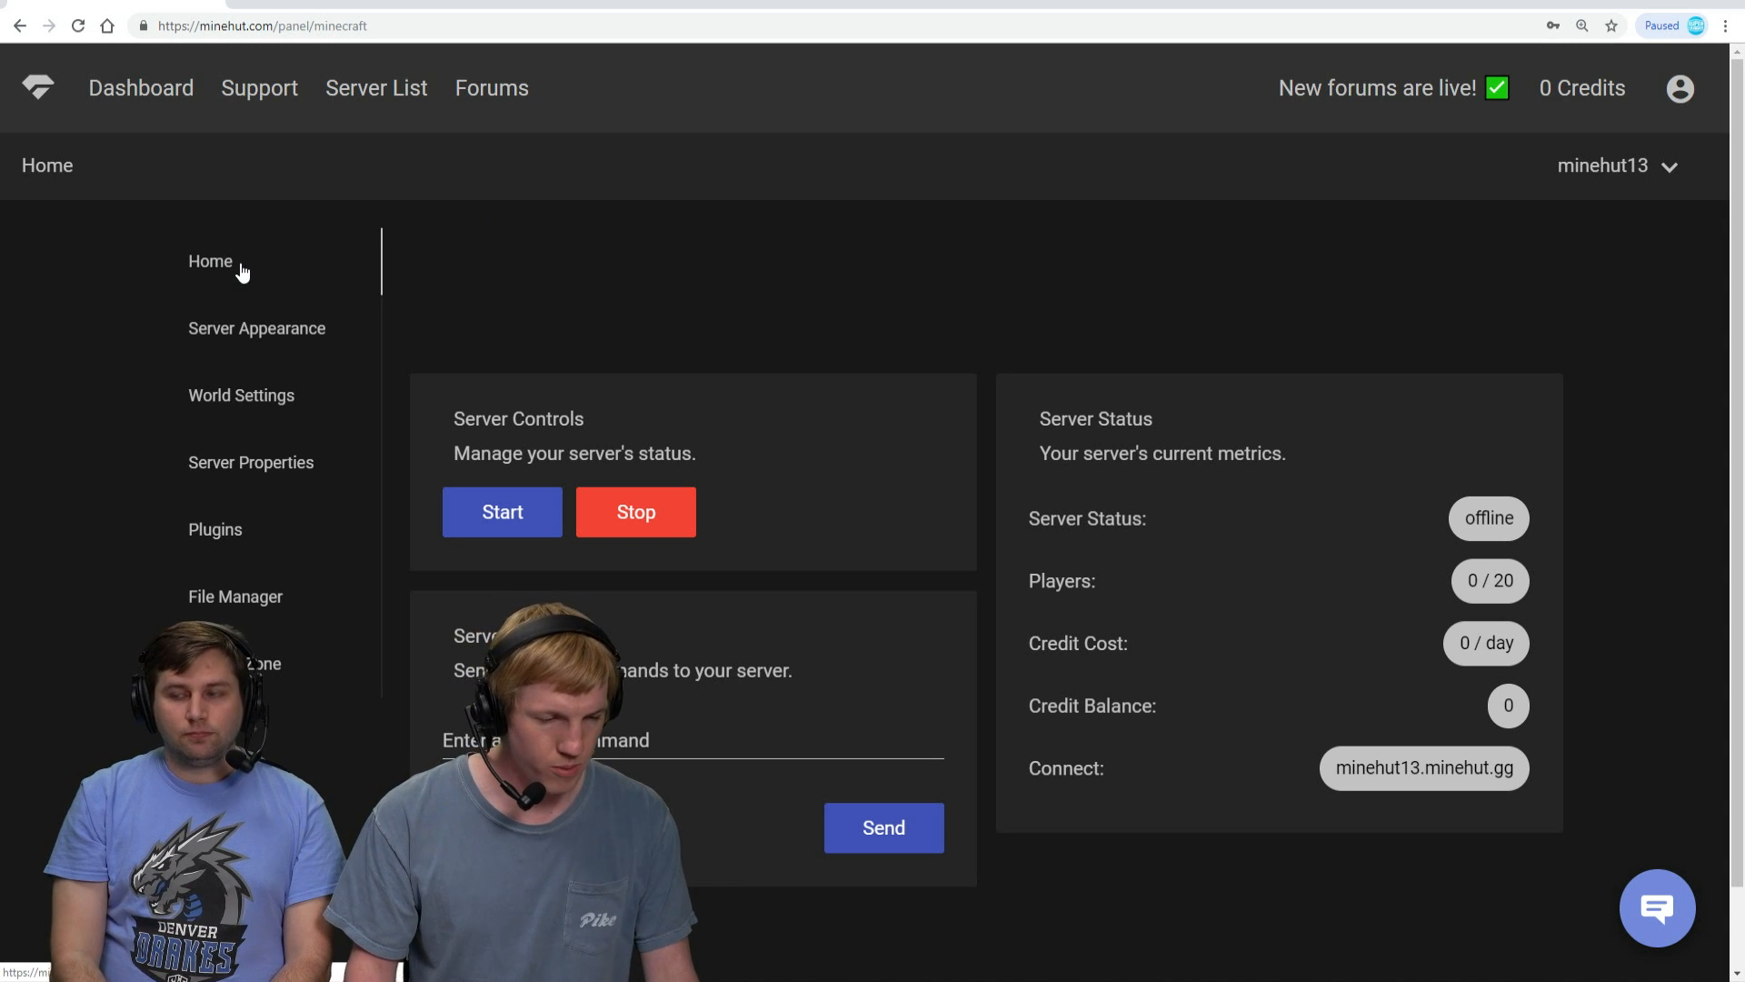
mouse_move(1496, 529)
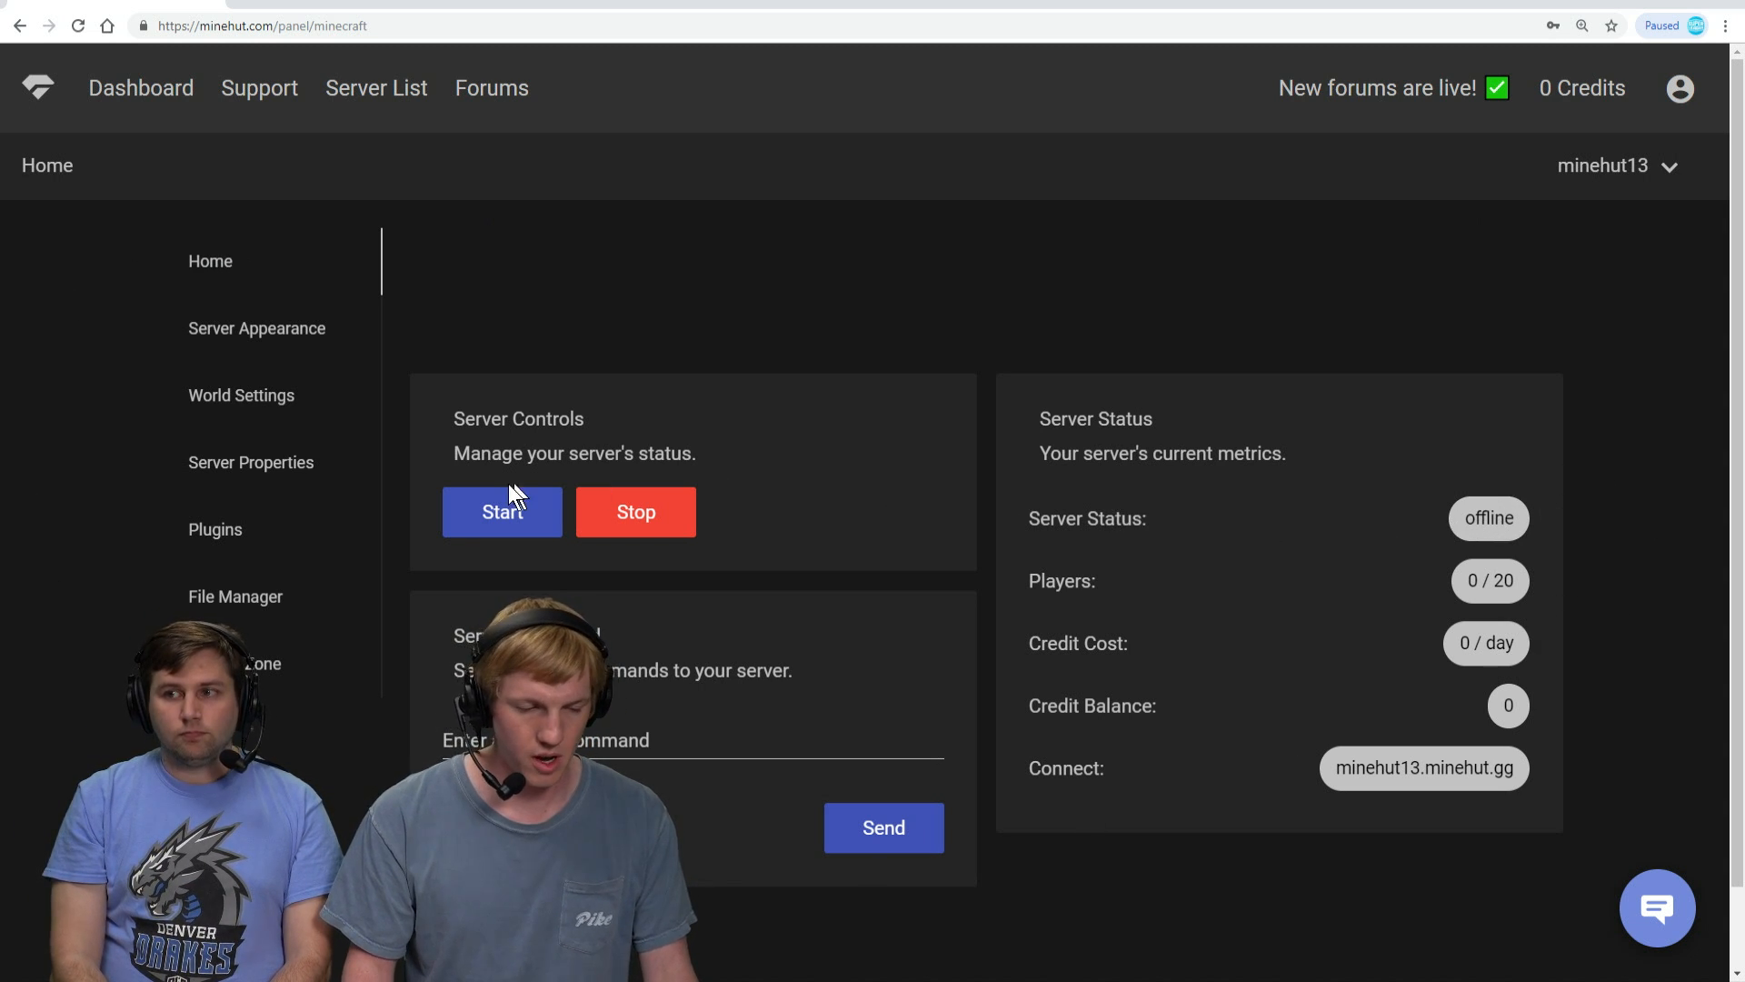
mouse_move(943, 460)
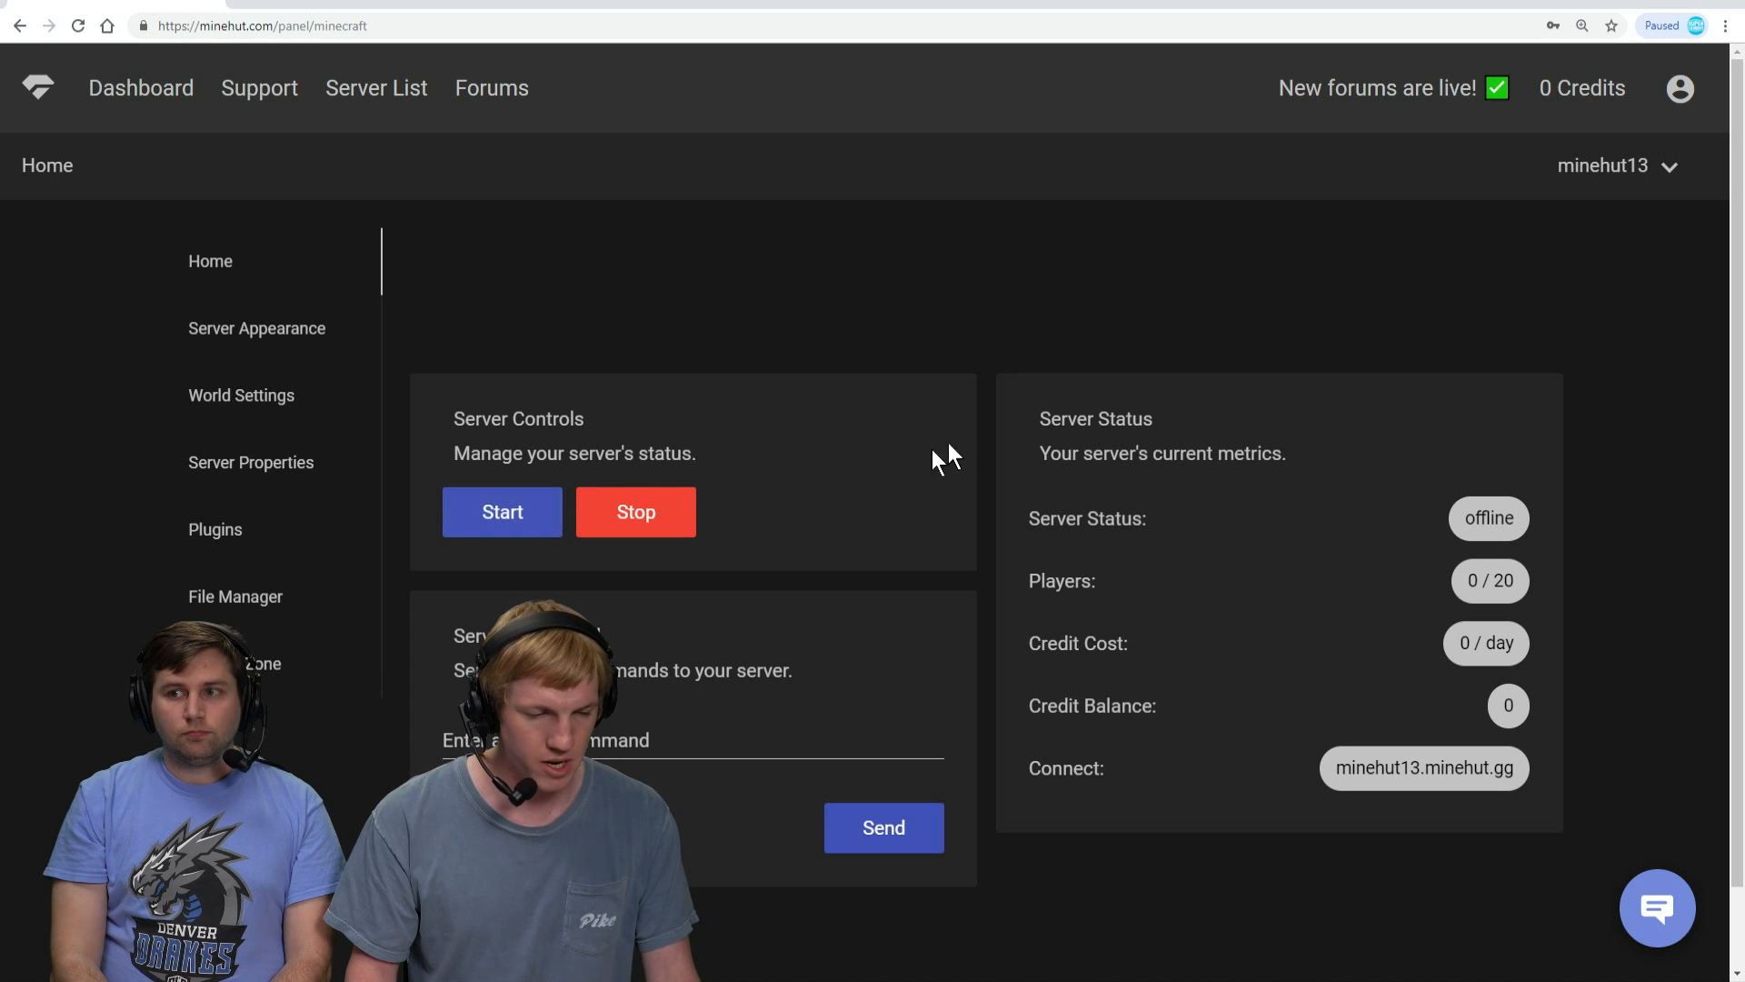
left_click(502, 512)
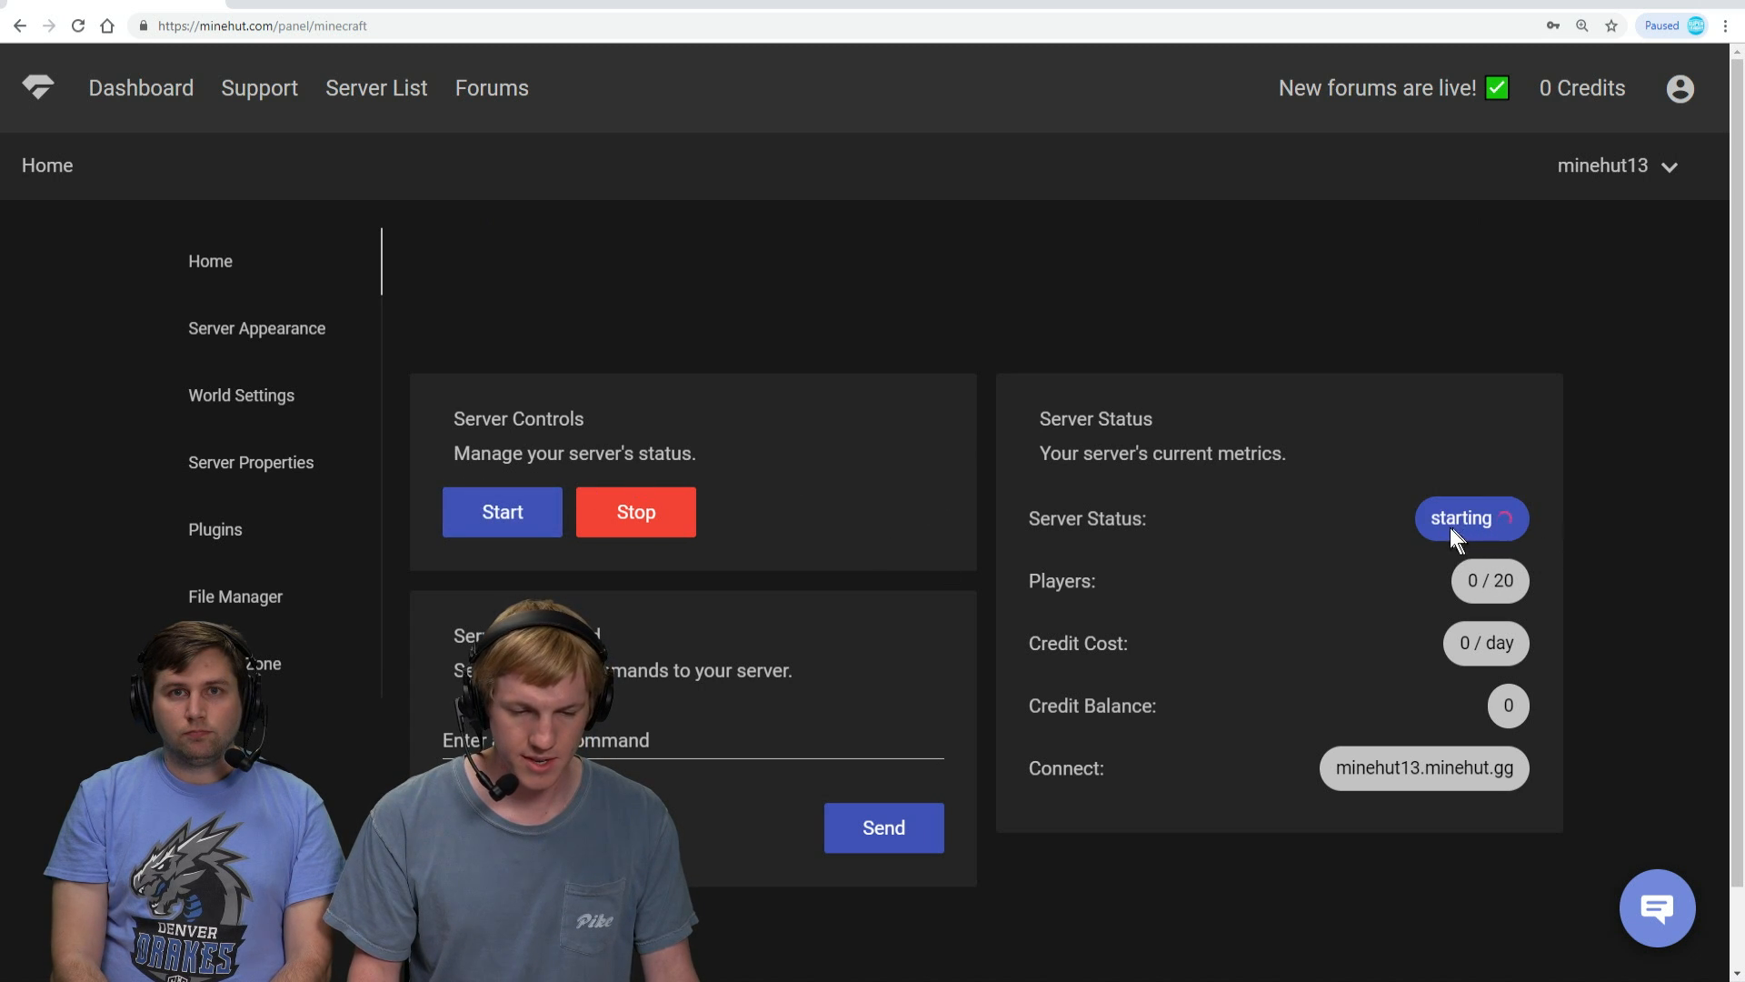
mouse_move(993, 495)
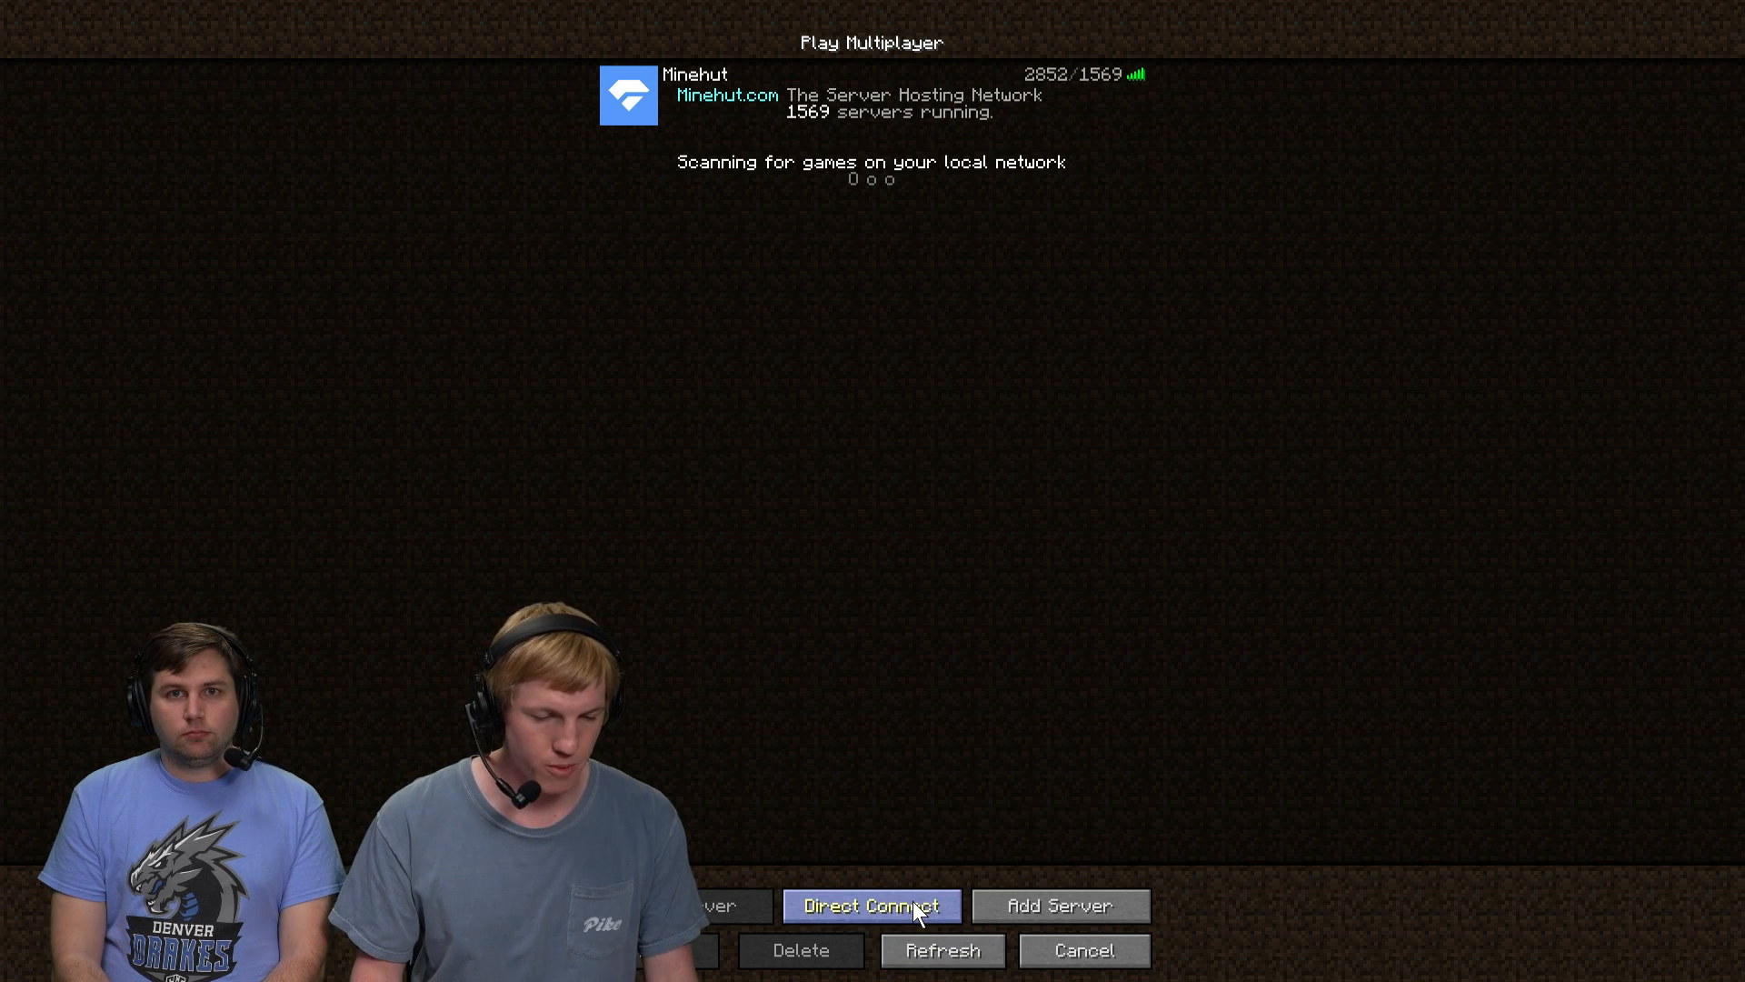
Direct Connect to the minehut13.minehut.gg address and join the server.
left_click(871, 906)
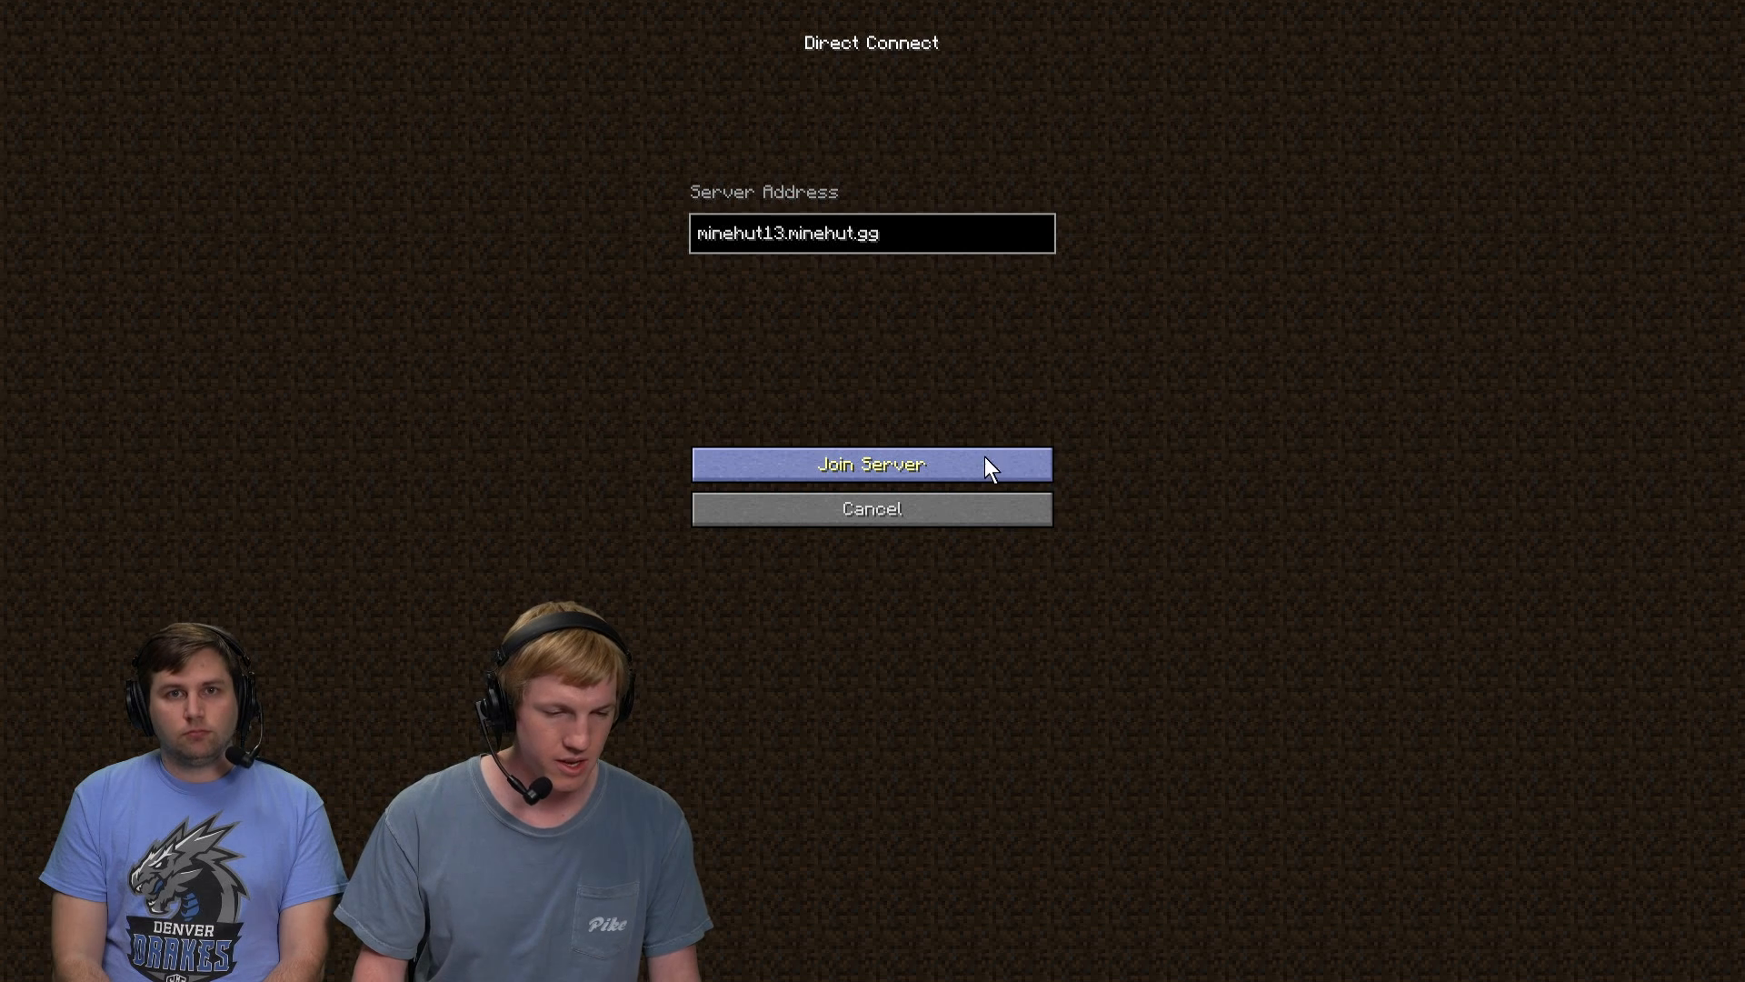
left_click(871, 464)
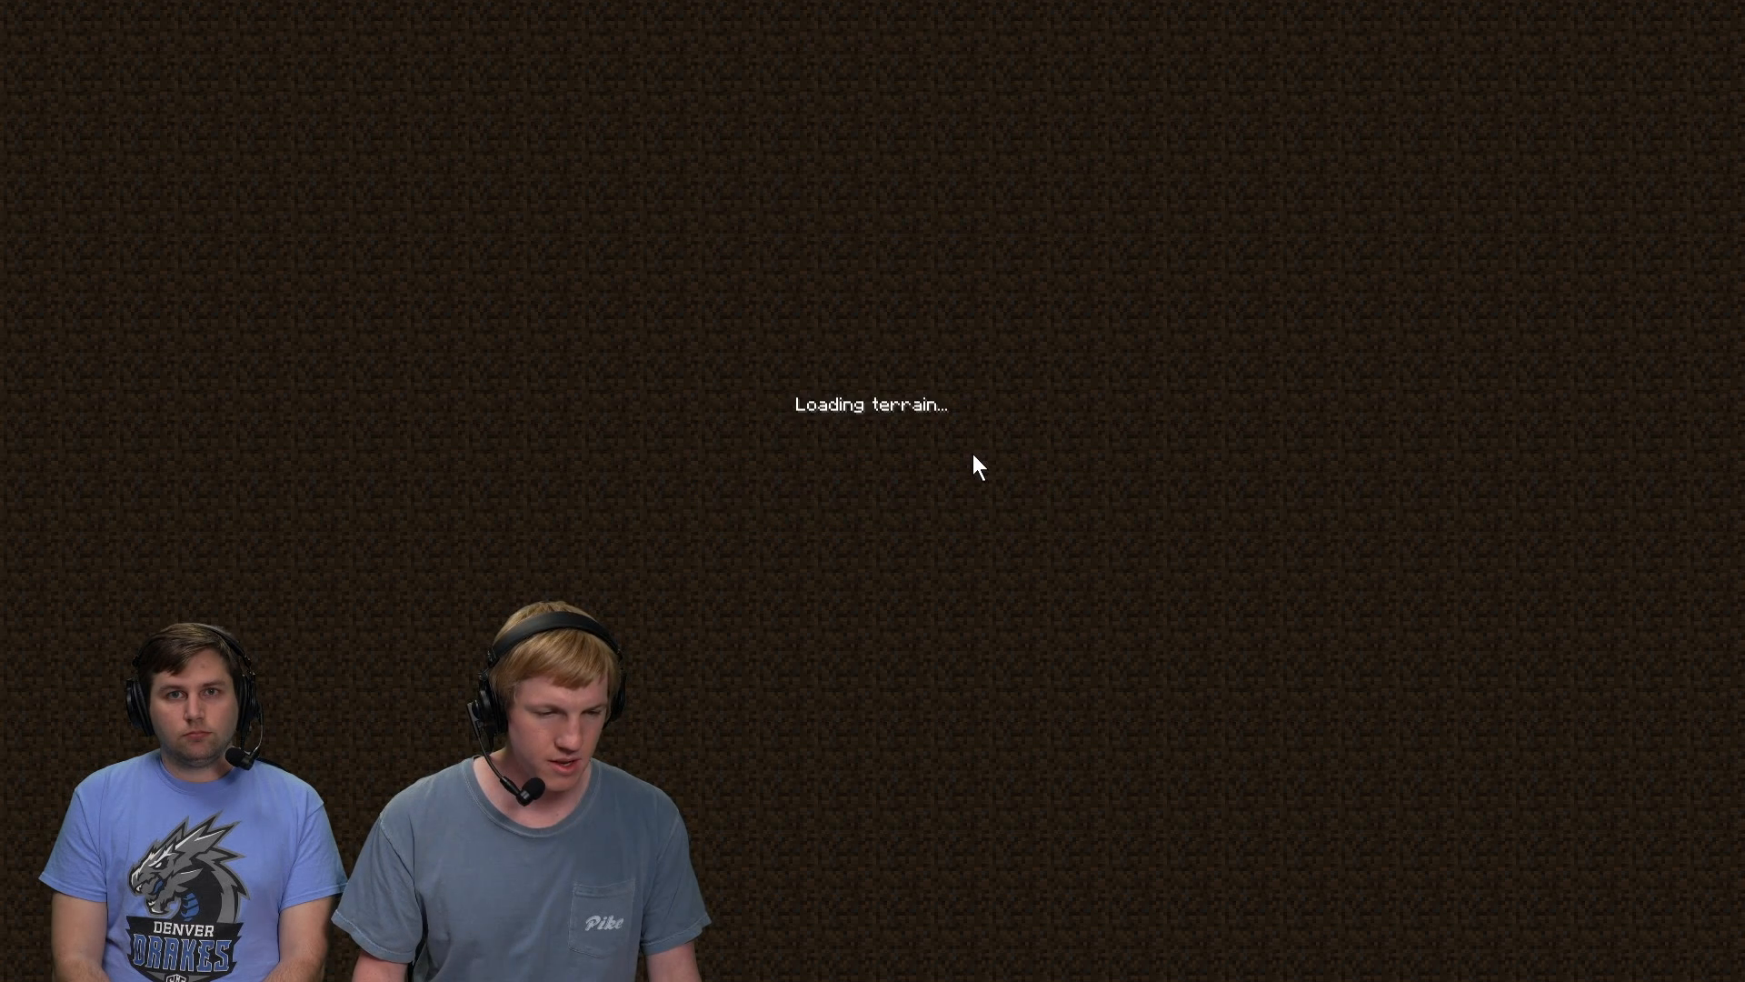